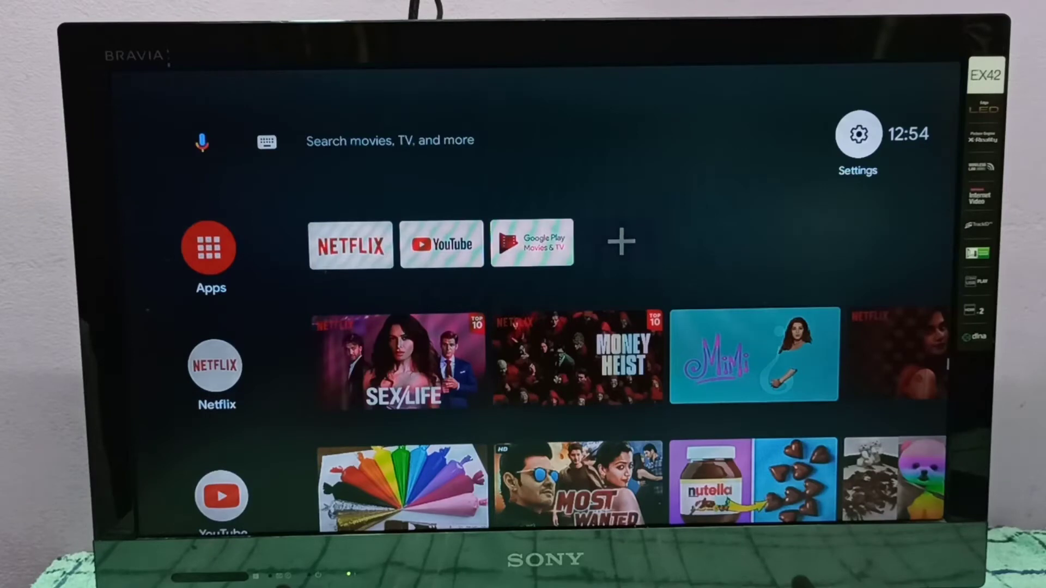
# Go from the home screen into Device Preferences and move down to Sound
pyautogui.click(857, 133)
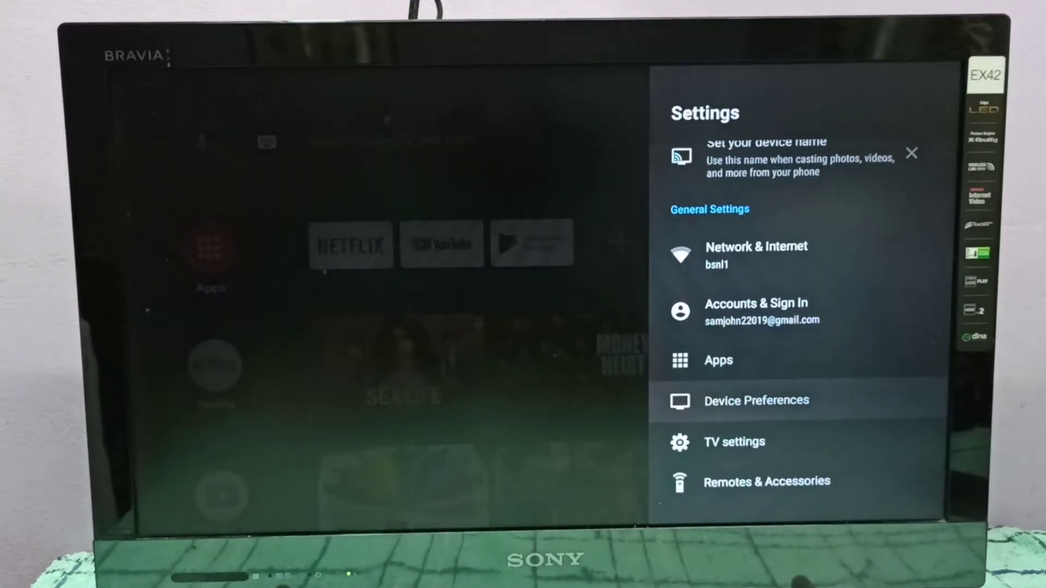
pyautogui.click(756, 400)
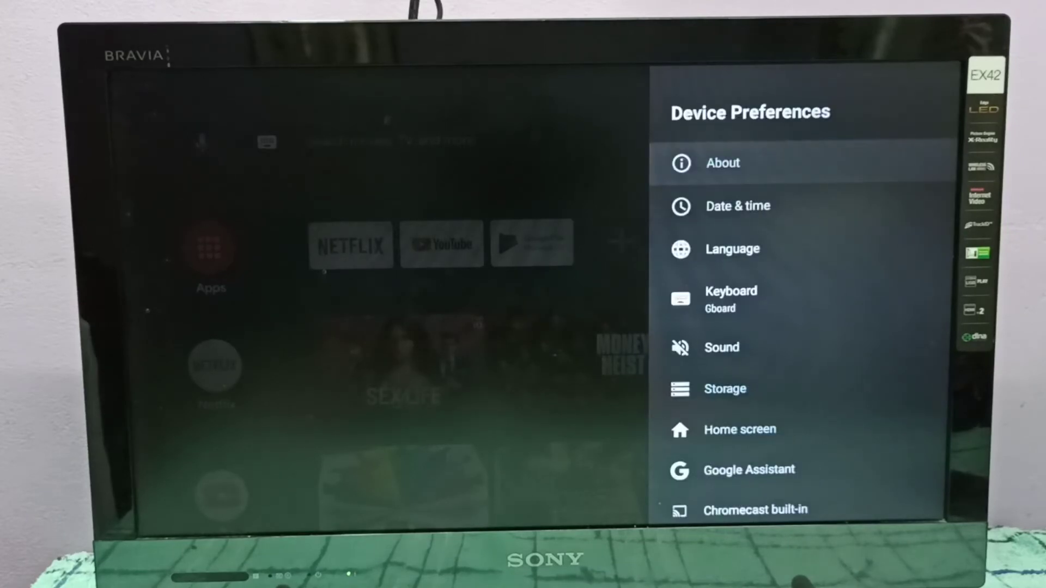
pyautogui.press('down')
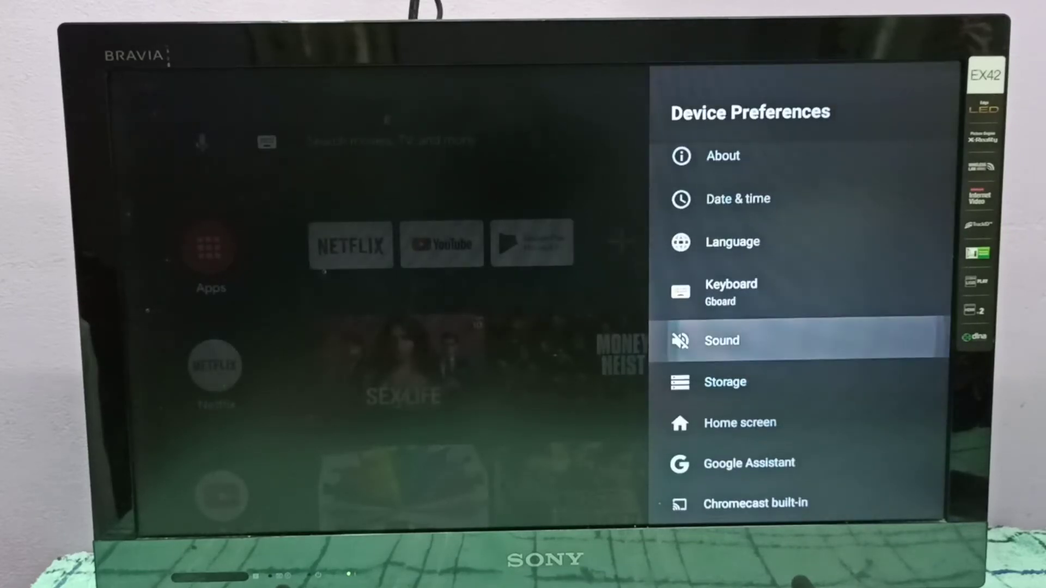
# Enter Sound and set Select formats to Manual, leaving every surround format disabled
pyautogui.click(721, 340)
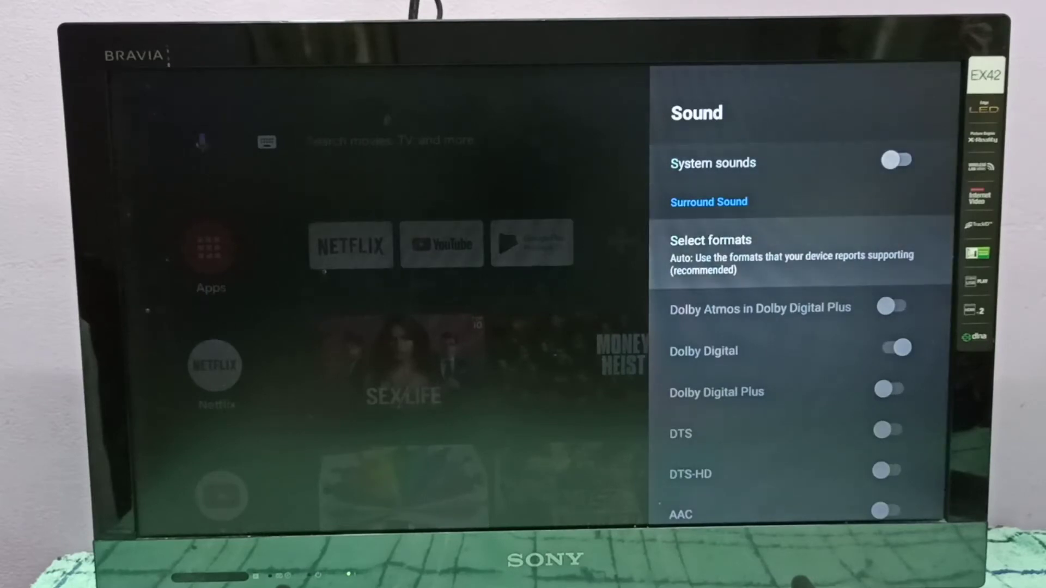
pyautogui.click(709, 255)
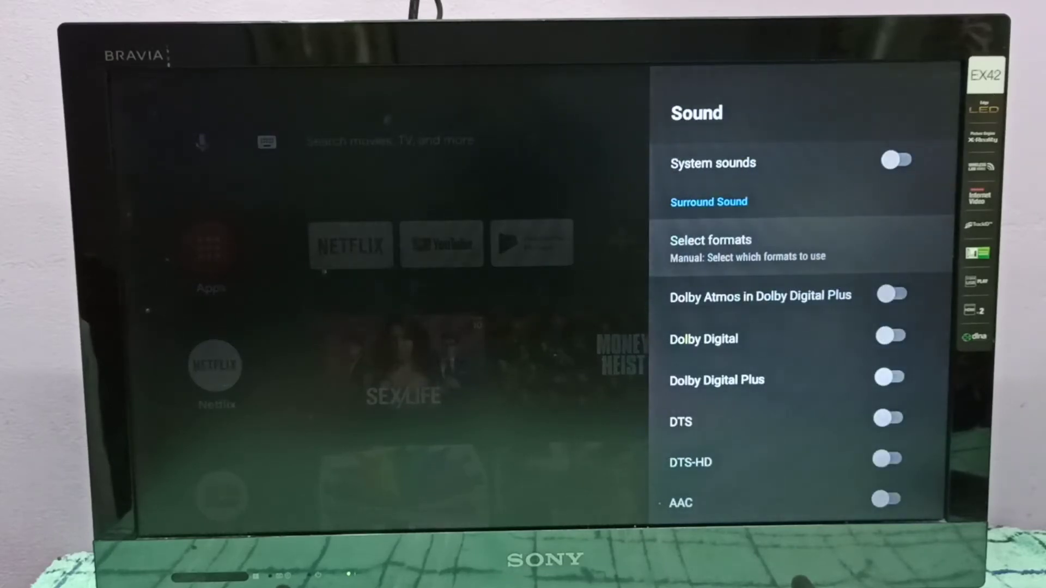
pyautogui.scroll(-3)
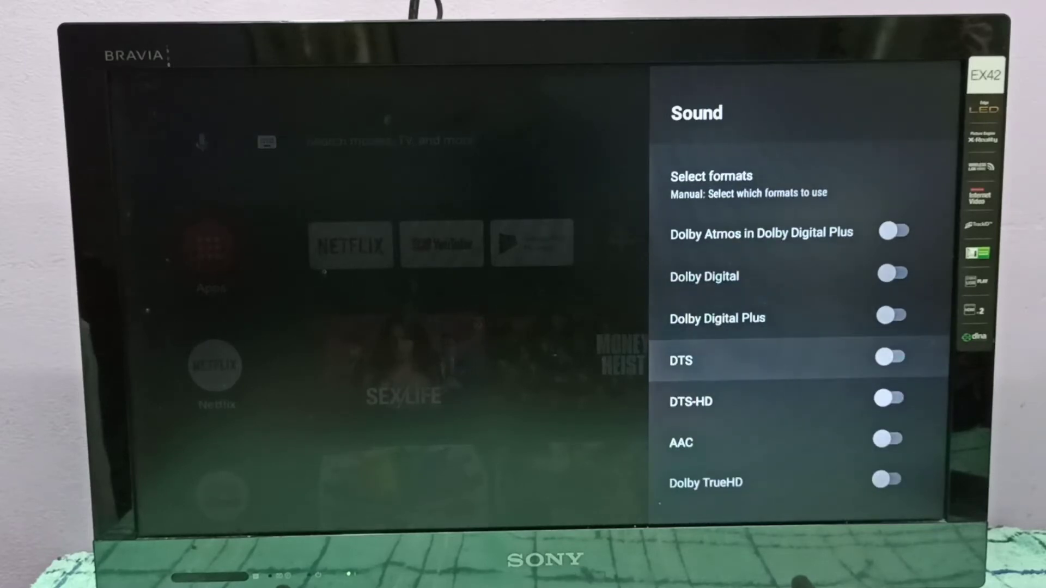
# Switch the DTS toggle on as the only enabled surround format
pyautogui.click(890, 357)
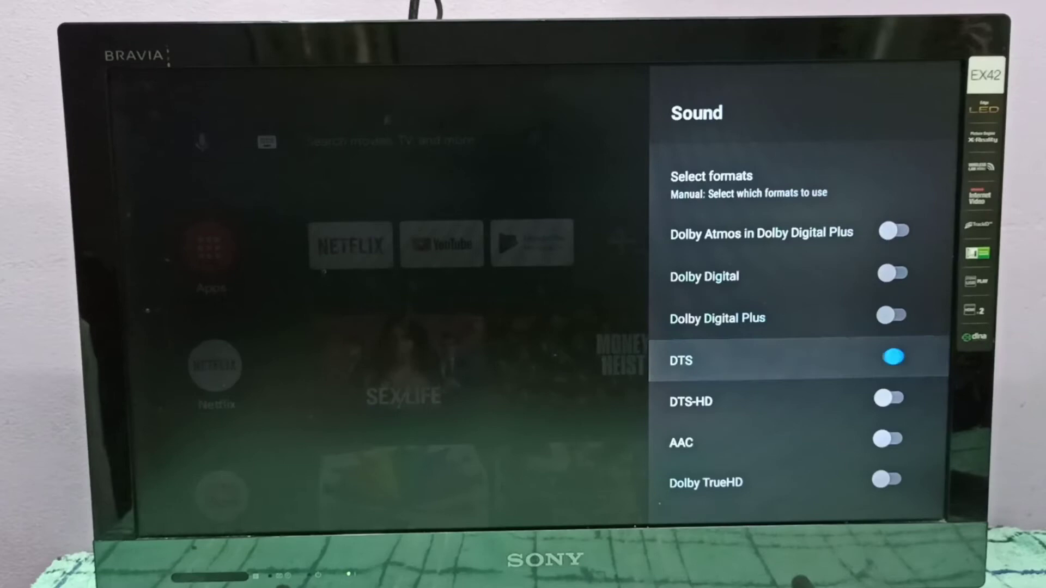
pyautogui.click(893, 358)
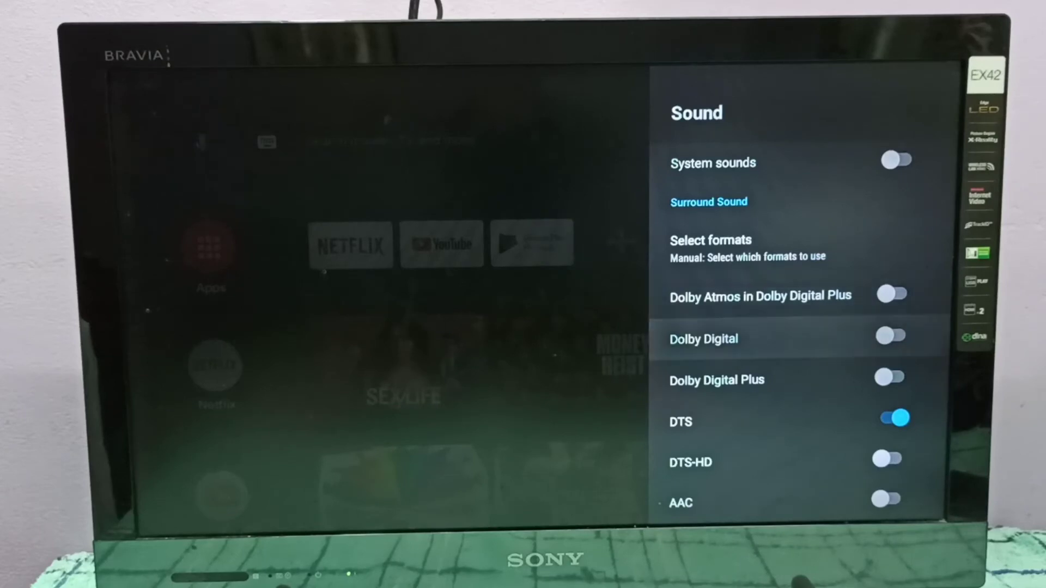
pyautogui.scroll(-3)
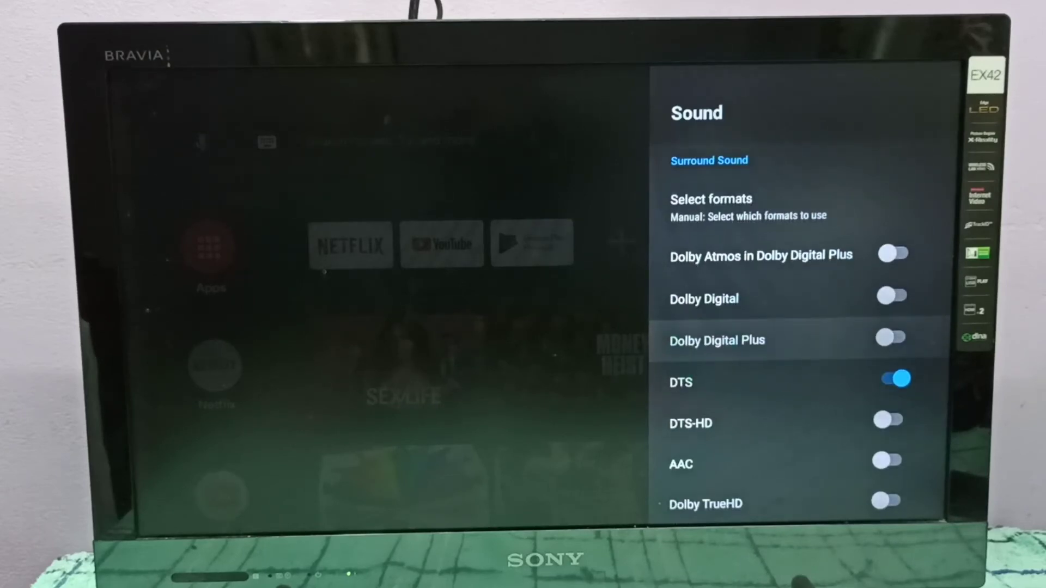
pyautogui.scroll(-3)
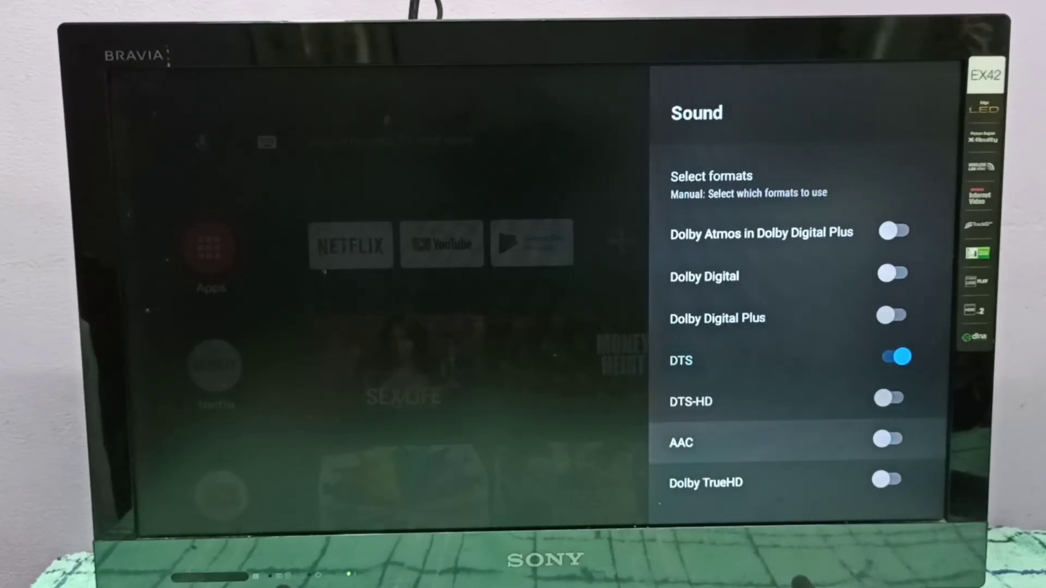
# Switch the DTS toggle back off so all manual formats are disabled again
pyautogui.press('Down')
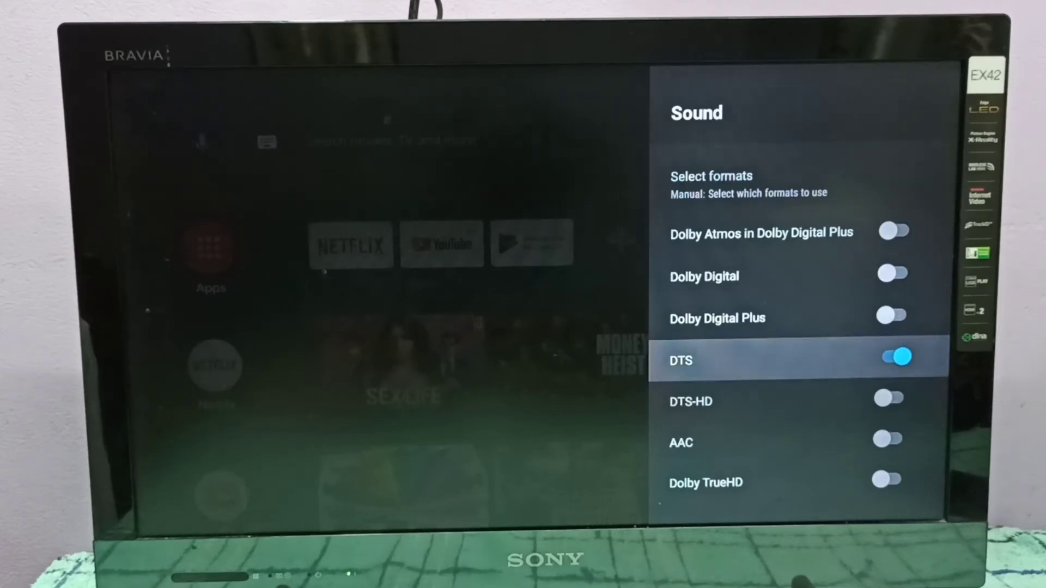
pyautogui.click(892, 356)
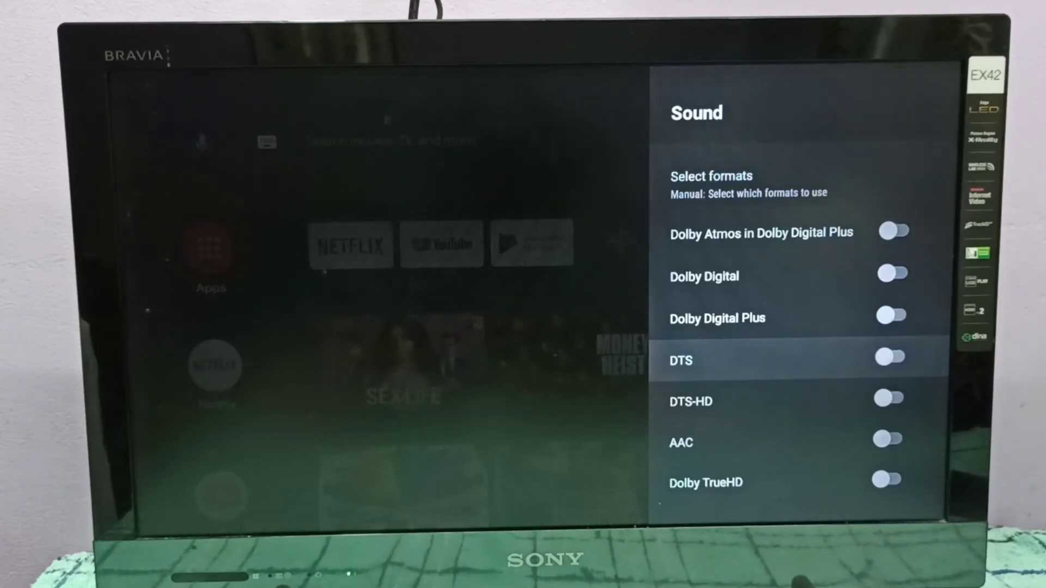